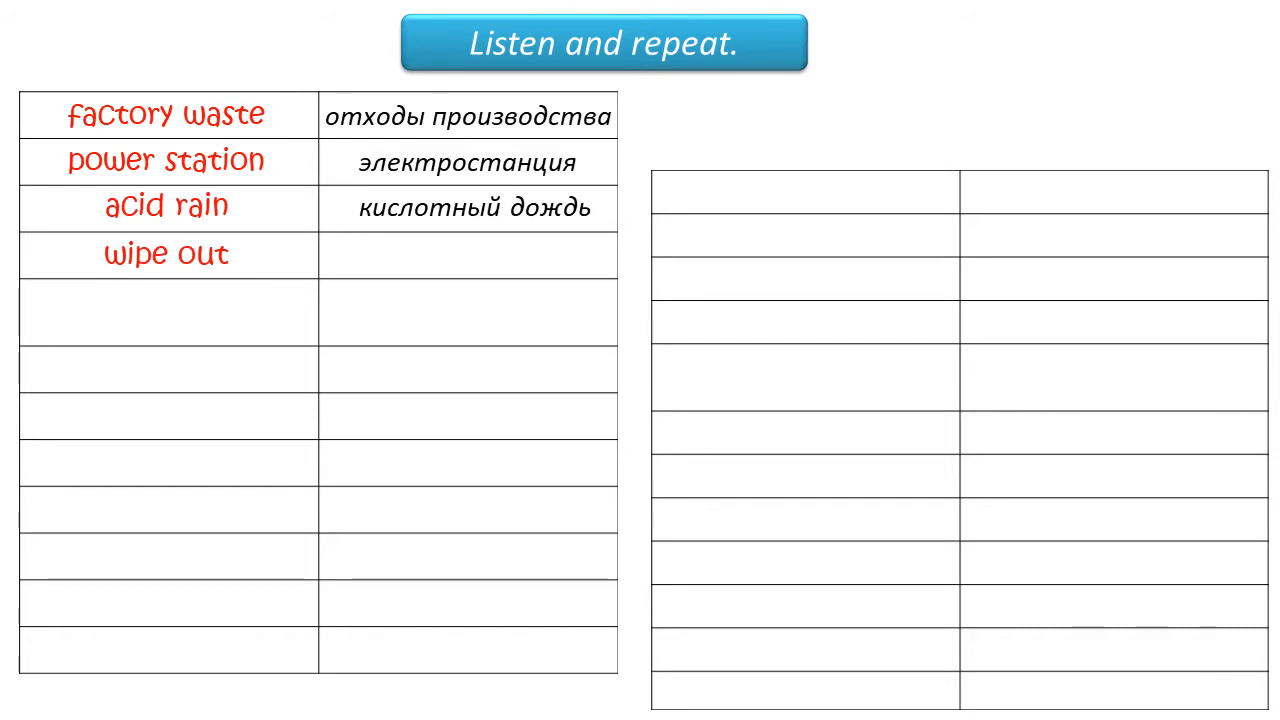
- Reveal the Russian translation 'истреблять' beside 'wipe out' in the vocabulary table
left_click(468, 256)
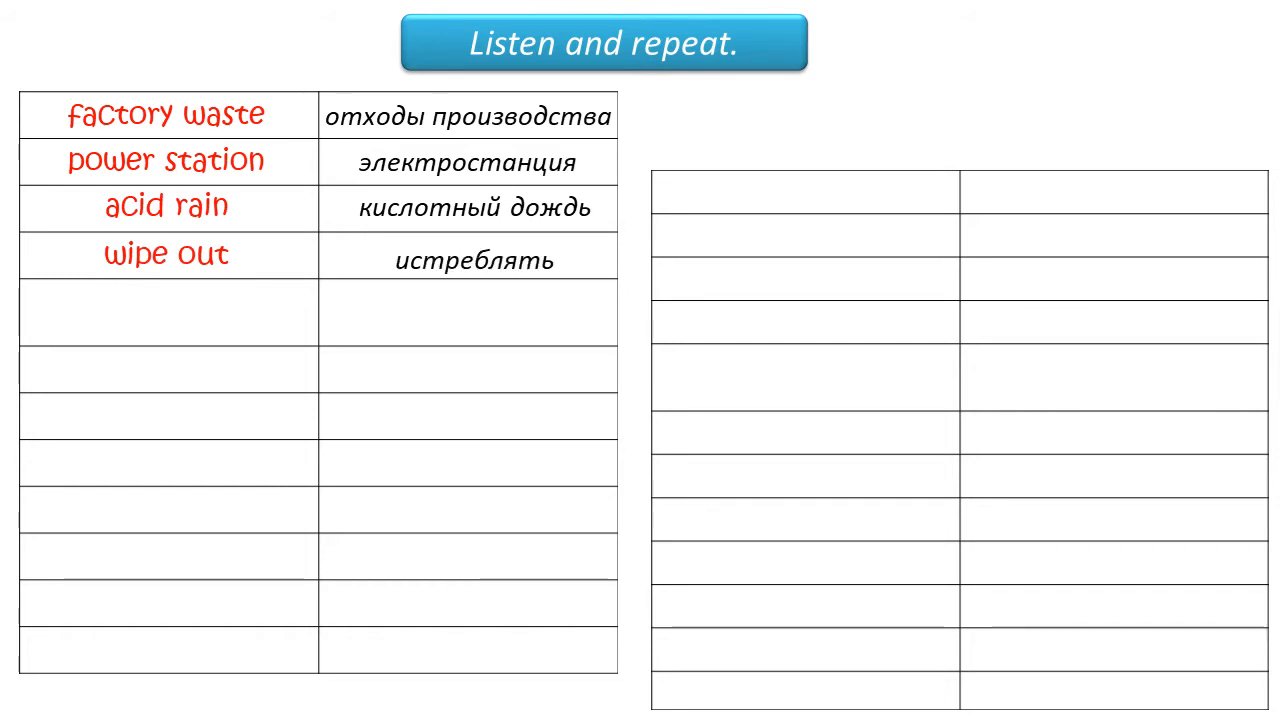